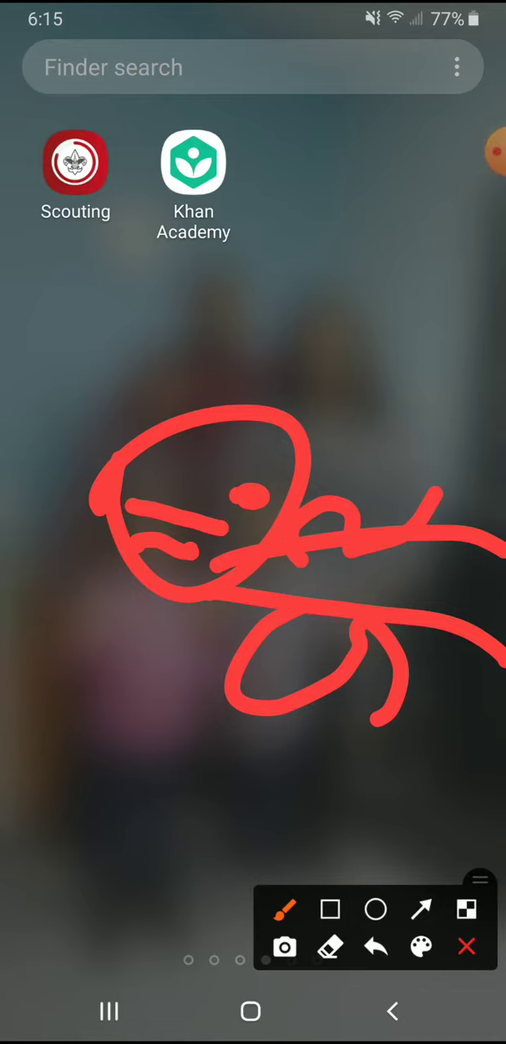
- Clear the earlier red sketch so a larger cartoon face can be drawn in red
left_click(375, 946)
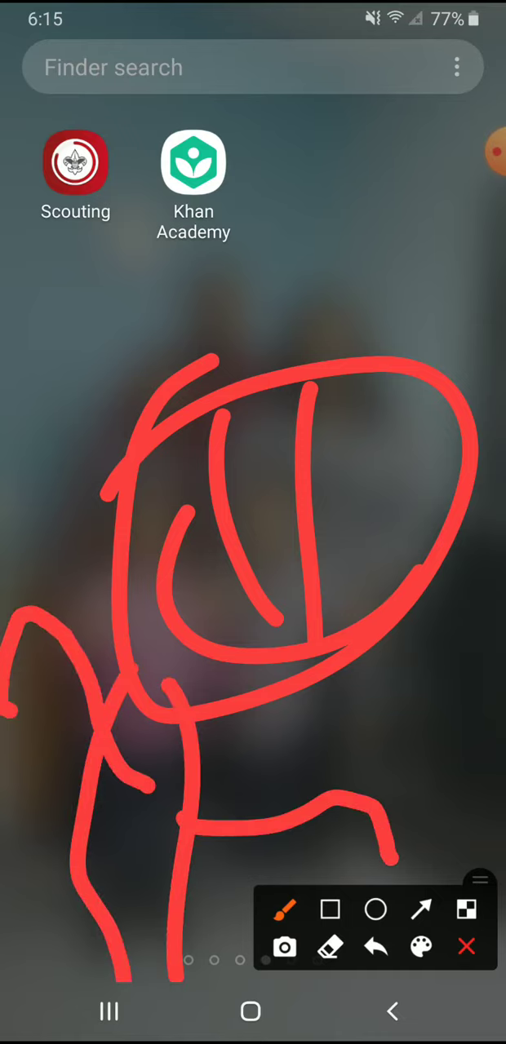
- Erase the red face doodle and exit draw mode back to the plain home screen
left_click(375, 946)
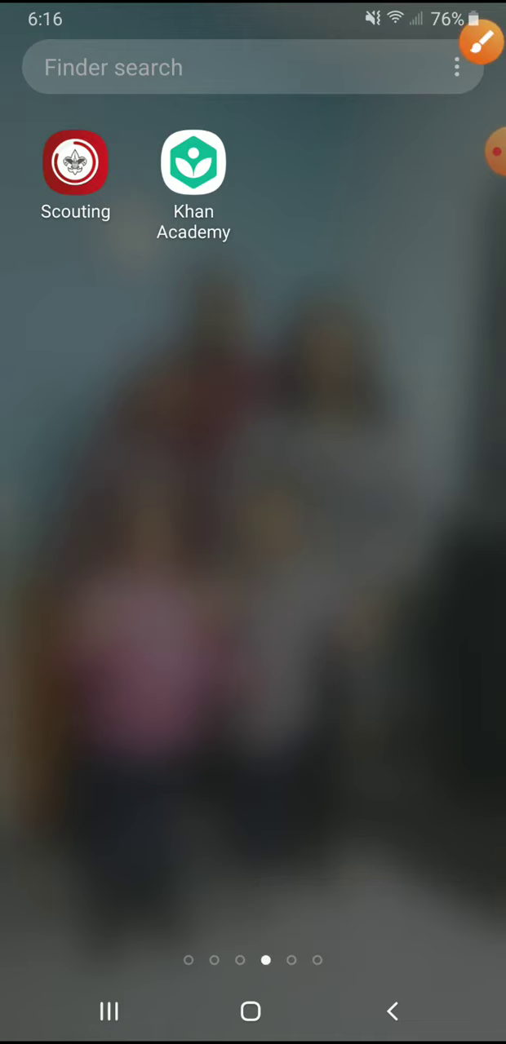
- Reopen draw mode from the brush bubble, sketch a red face, then erase it and exit
left_click(480, 40)
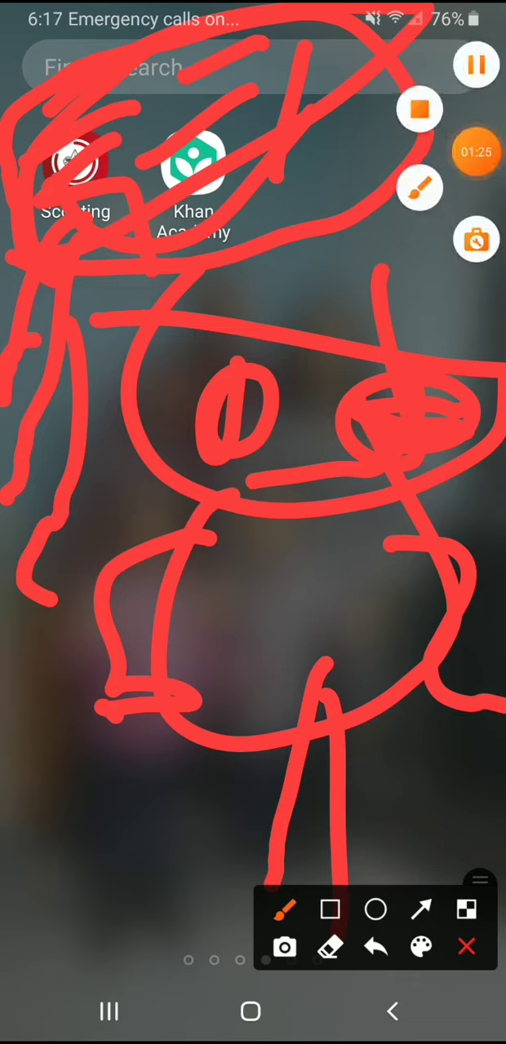
left_click(466, 946)
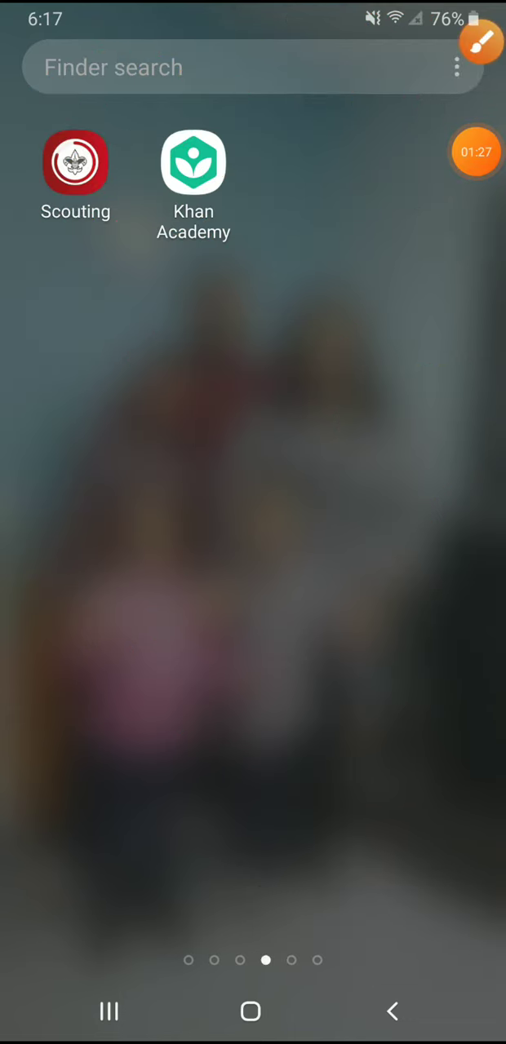